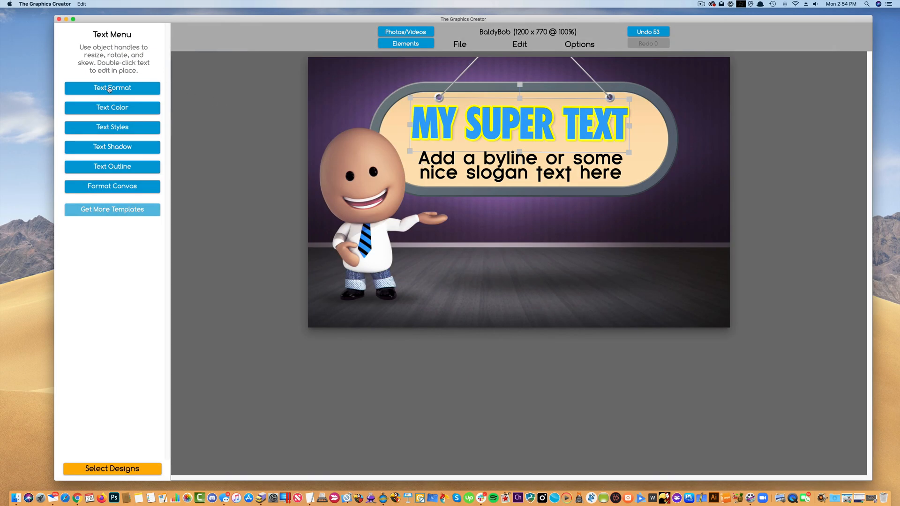
Step: Increase the MY SUPER TEXT title's character spacing, then fine-tune the spacing
left_click(112, 88)
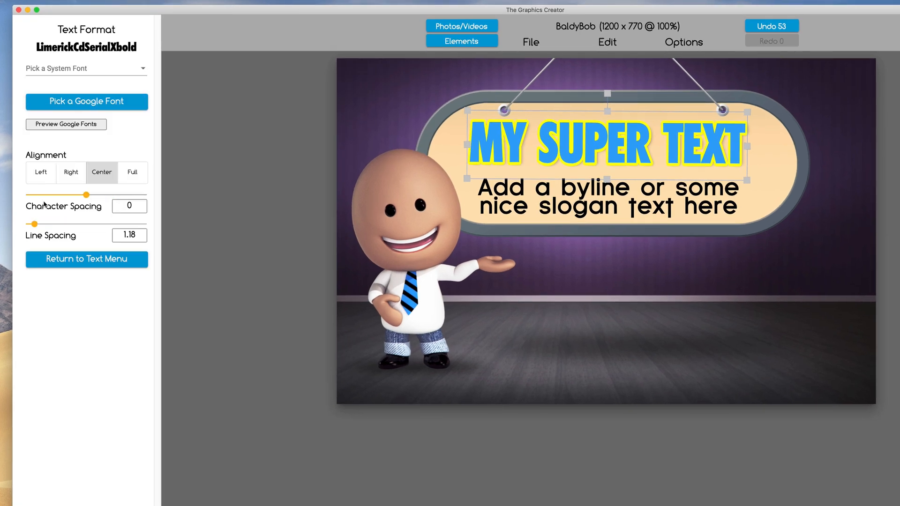
mouse_move(588, 149)
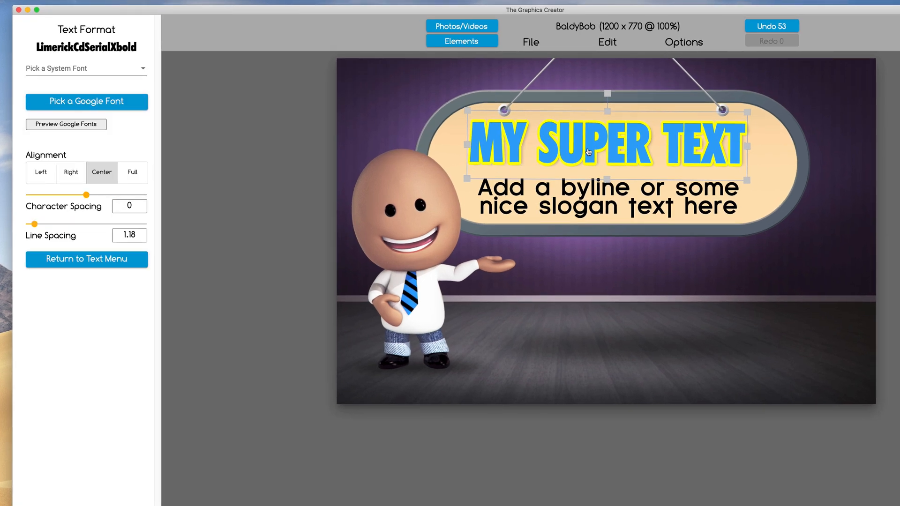
left_click_drag(26, 194, 98, 194)
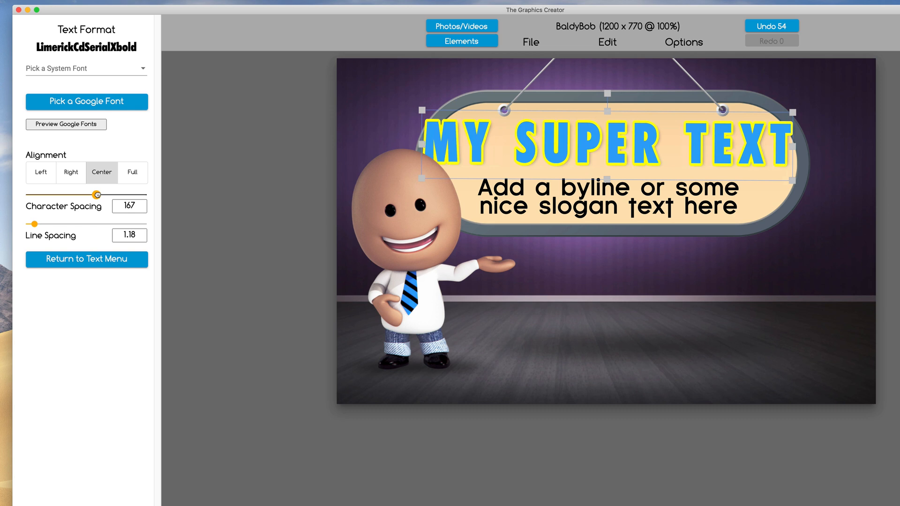
left_click_drag(97, 194, 111, 194)
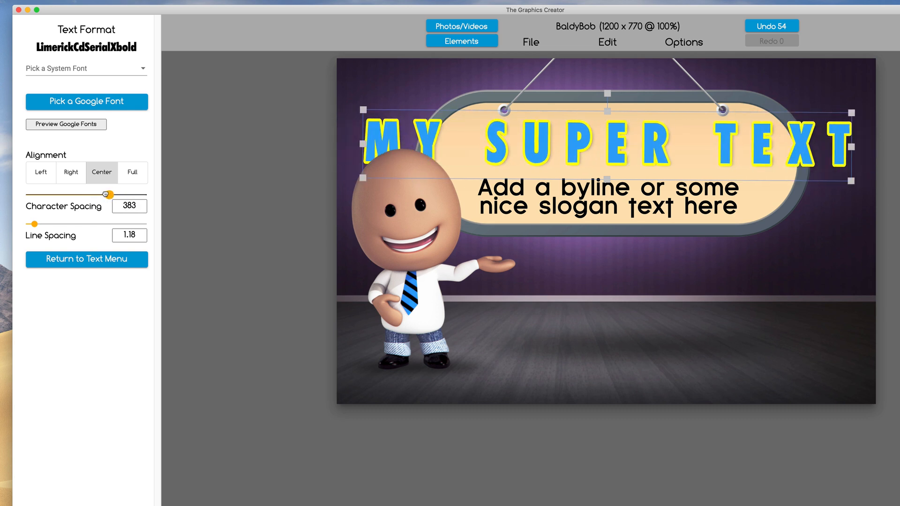
left_click_drag(104, 194, 86, 194)
type("This is line 2")
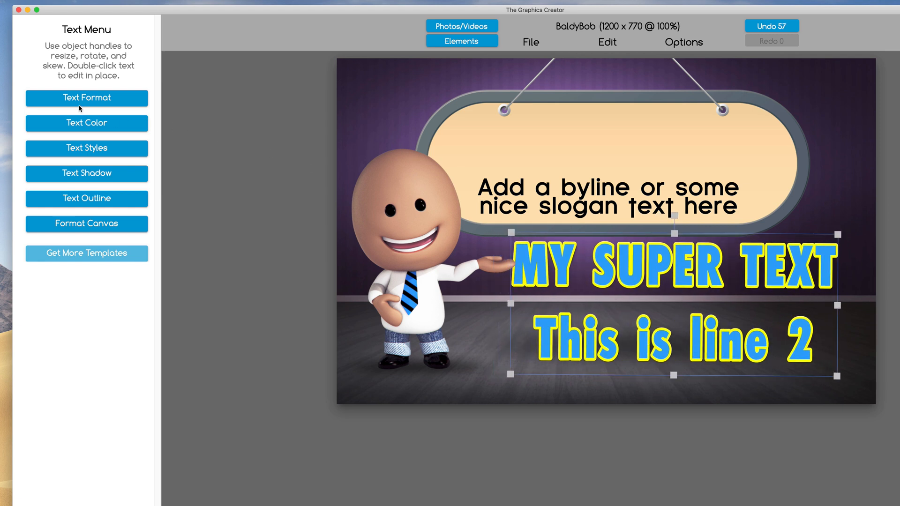
Step: Reduce the line spacing between the two title lines
left_click(86, 98)
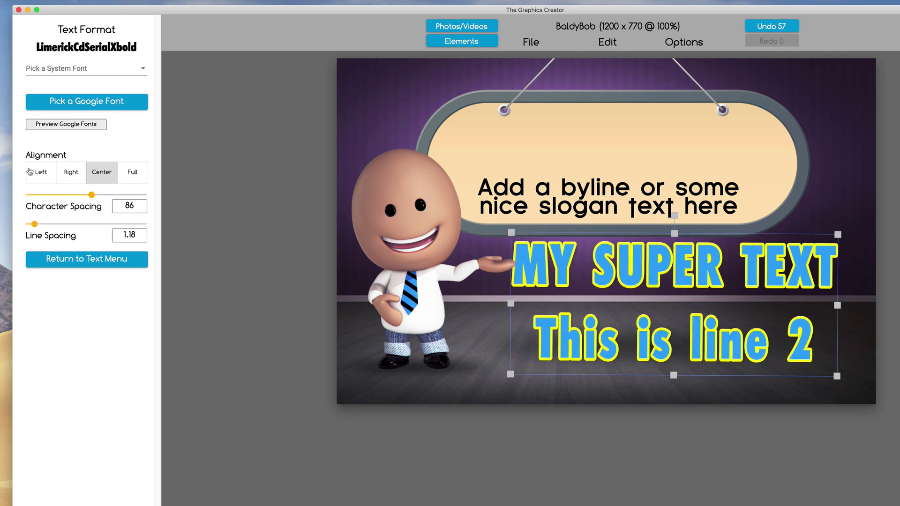
left_click_drag(34, 224, 46, 224)
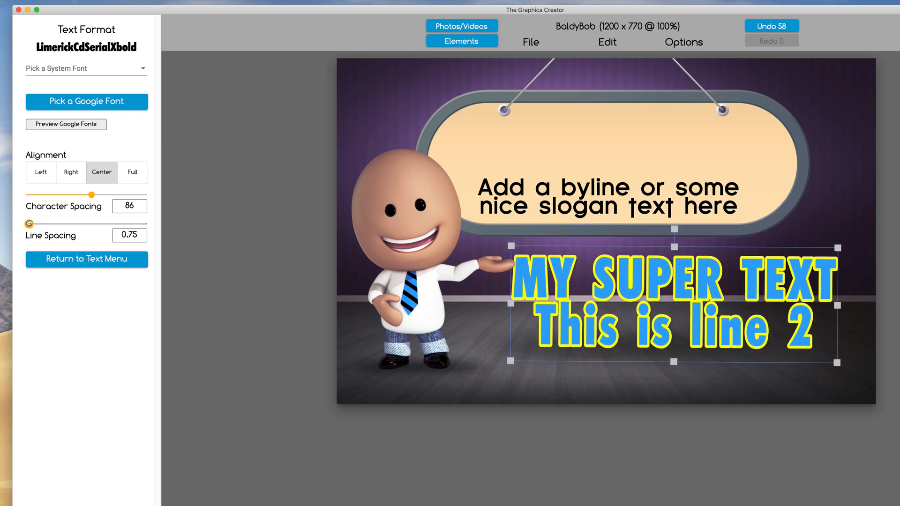
left_click_drag(29, 223, 31, 223)
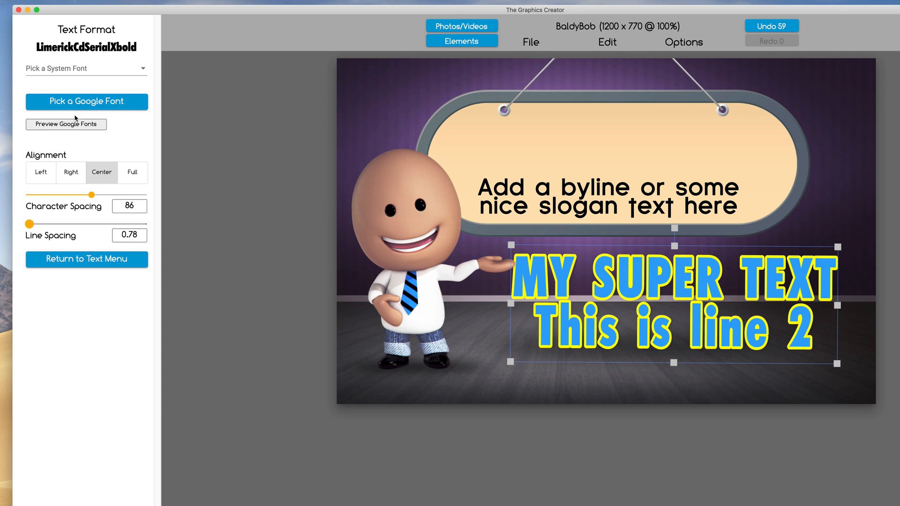
Step: Try left, center and right alignment, then restore the single-line title on the sign
left_click(41, 173)
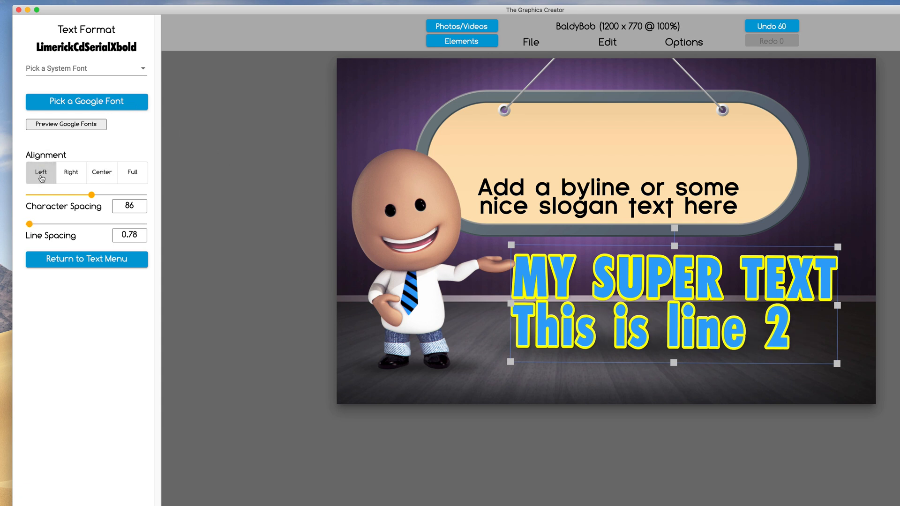
left_click(102, 172)
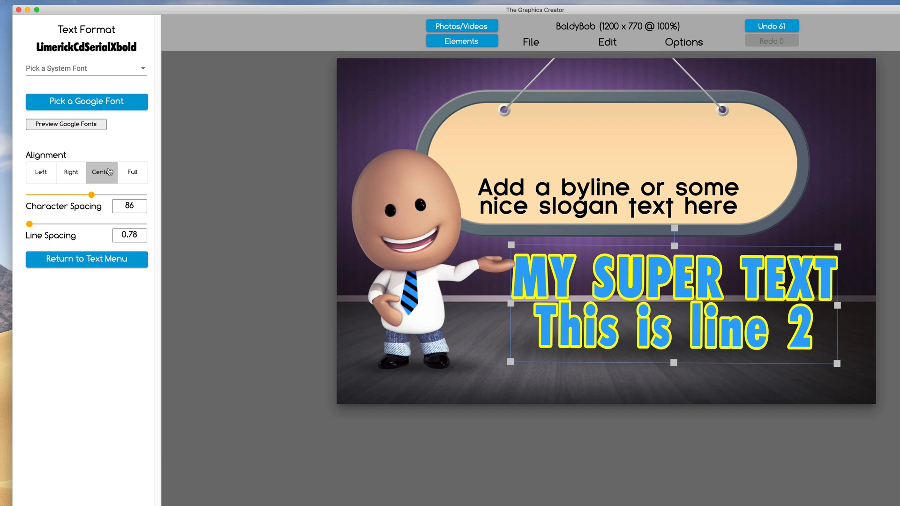
left_click(70, 172)
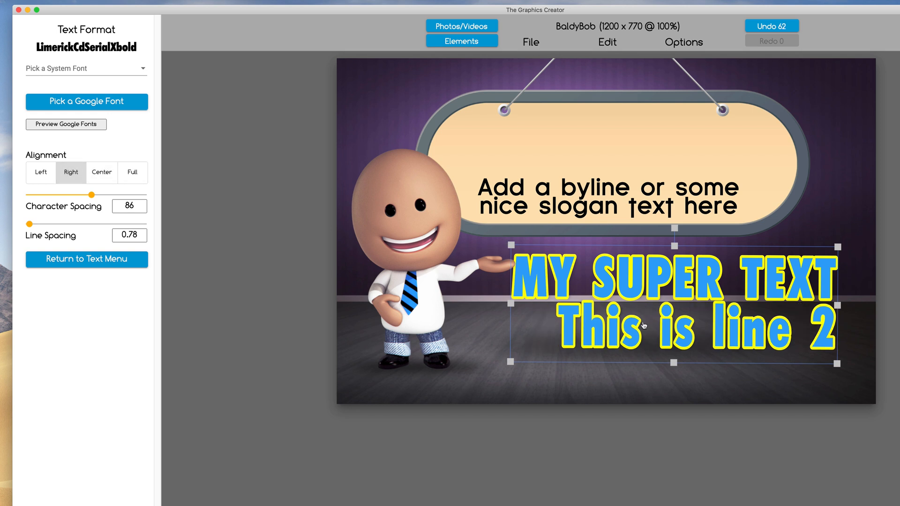
left_click(133, 172)
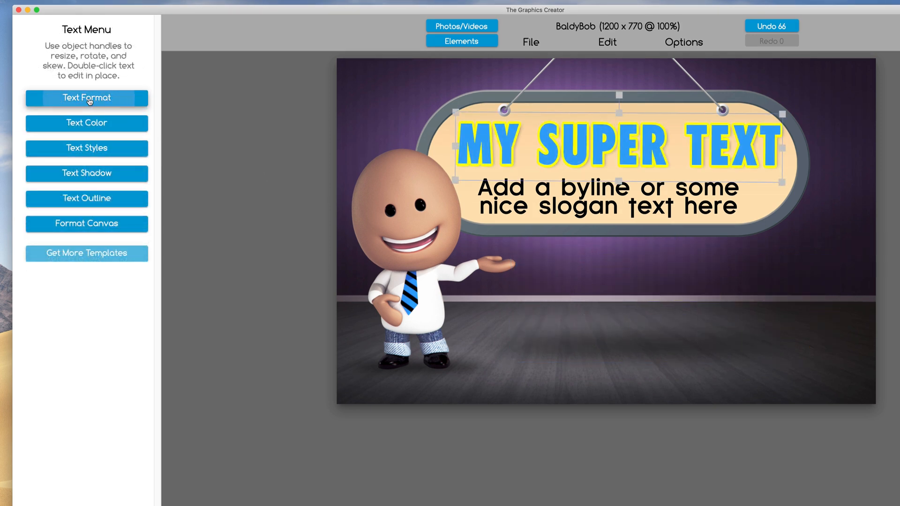
Step: Choose Comic Whoopass from the system font list for the title
left_click(86, 98)
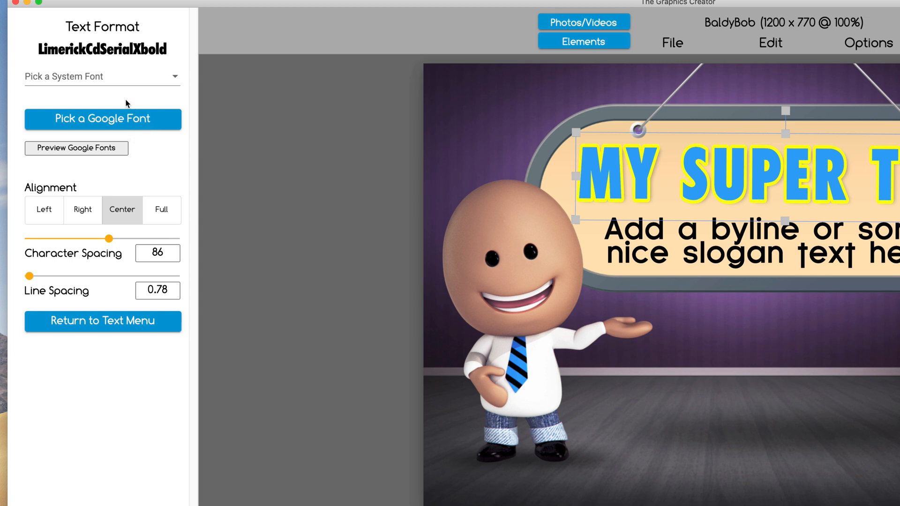
mouse_move(94, 80)
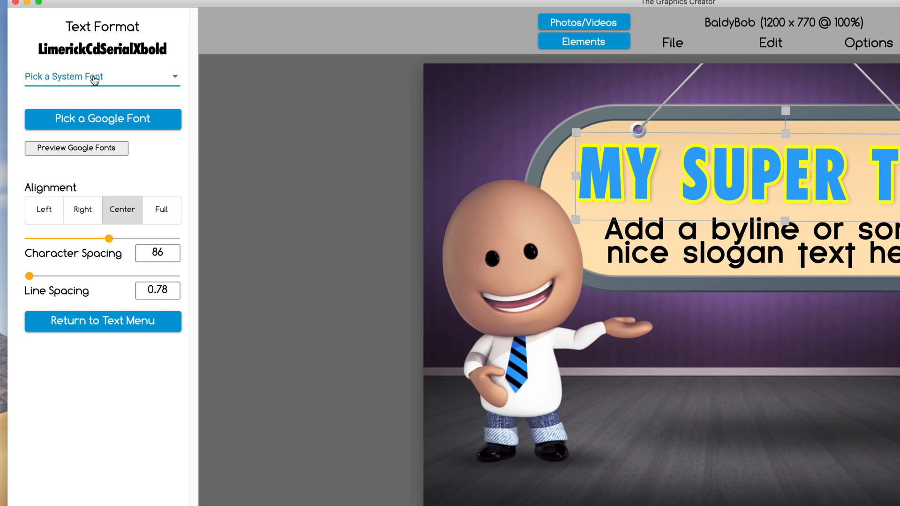
left_click(99, 77)
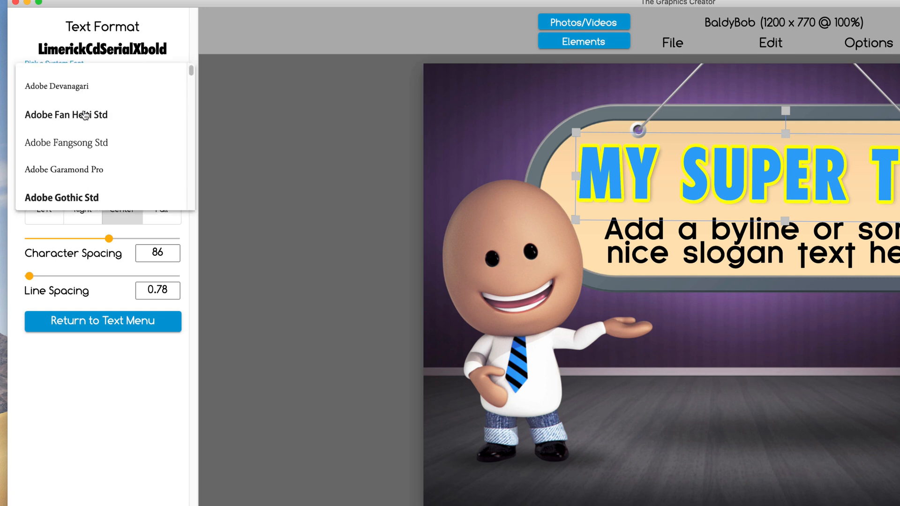
scroll("down", 3)
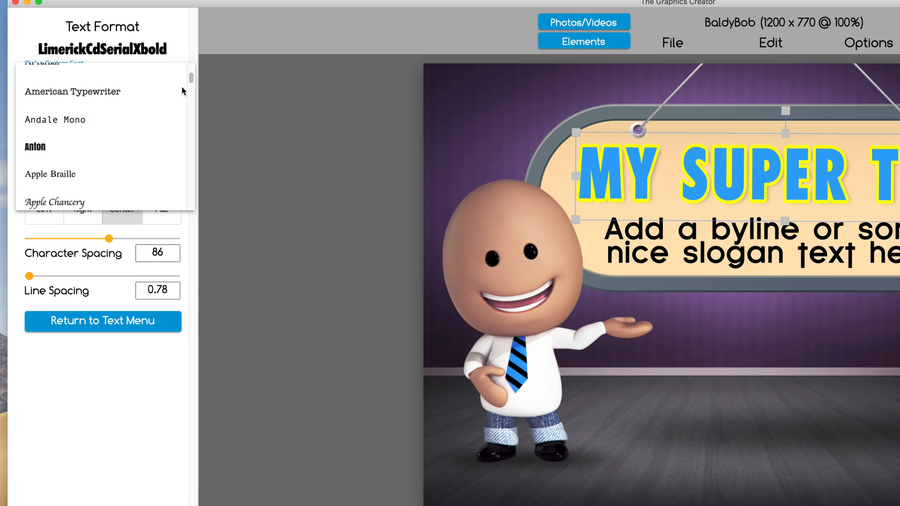
scroll("down", 3)
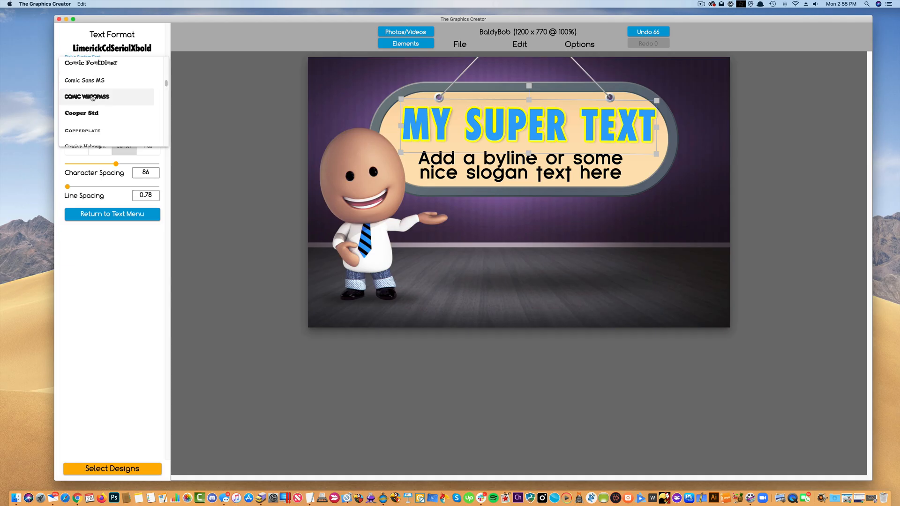
left_click(87, 96)
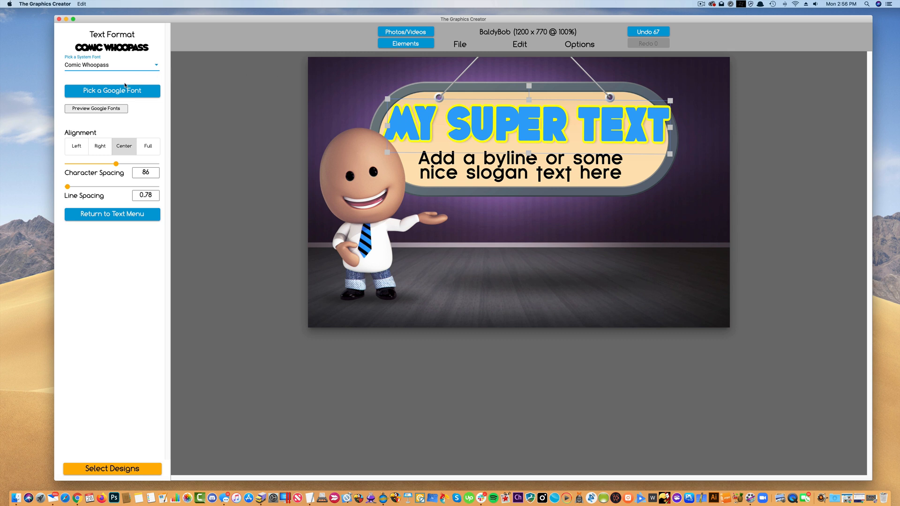
mouse_move(97, 72)
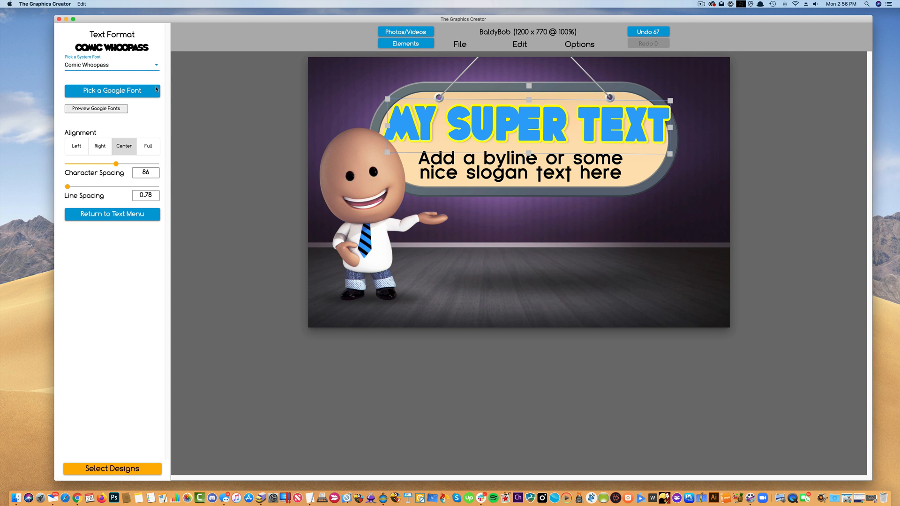
left_click(112, 91)
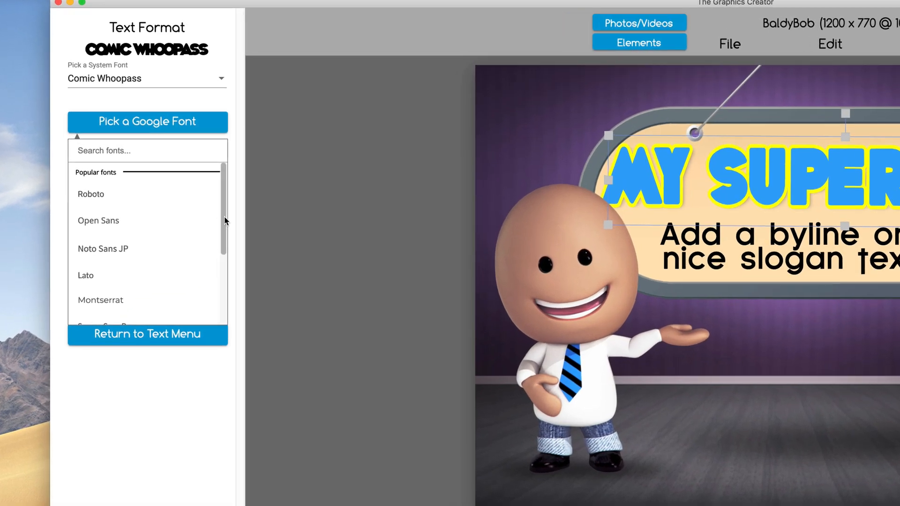
scroll("down", 3)
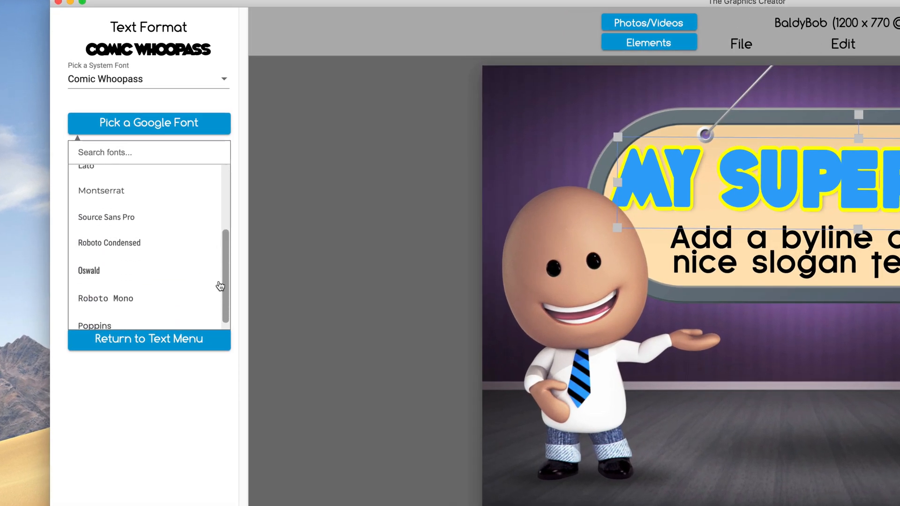
scroll("down", 3)
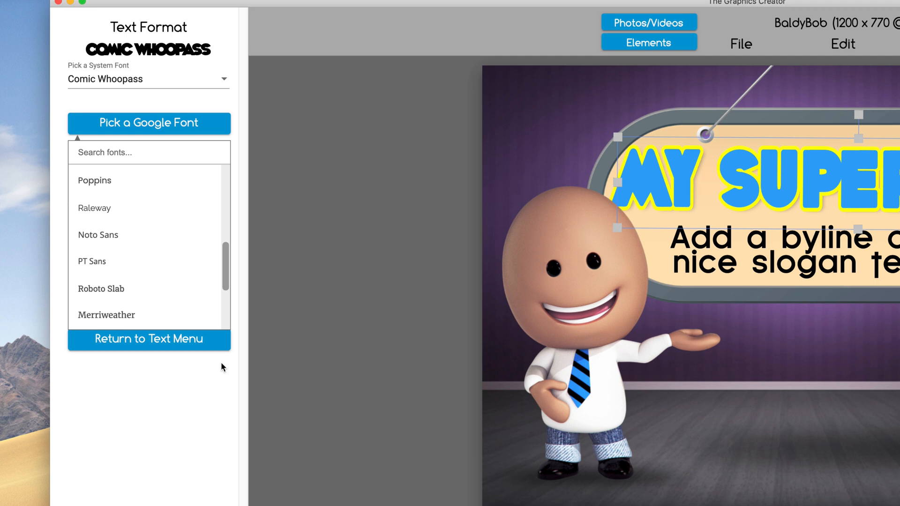
scroll("down", 3)
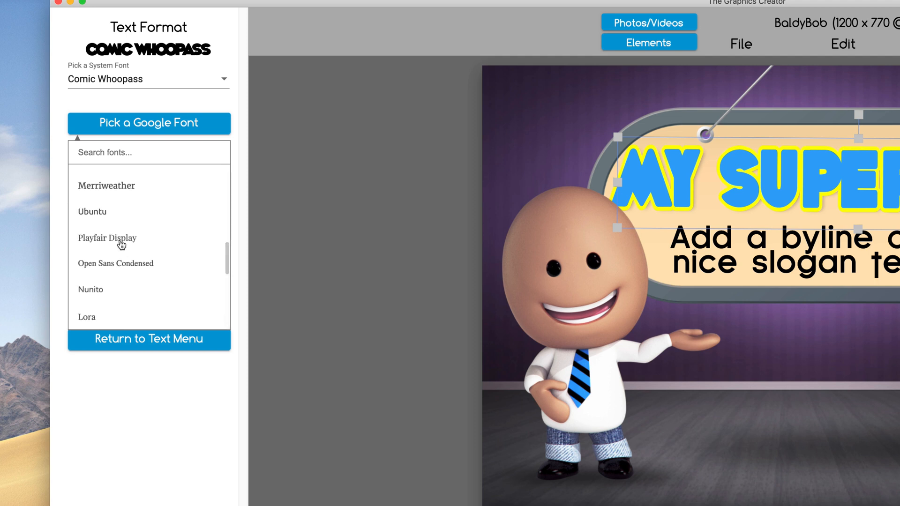
mouse_move(95, 340)
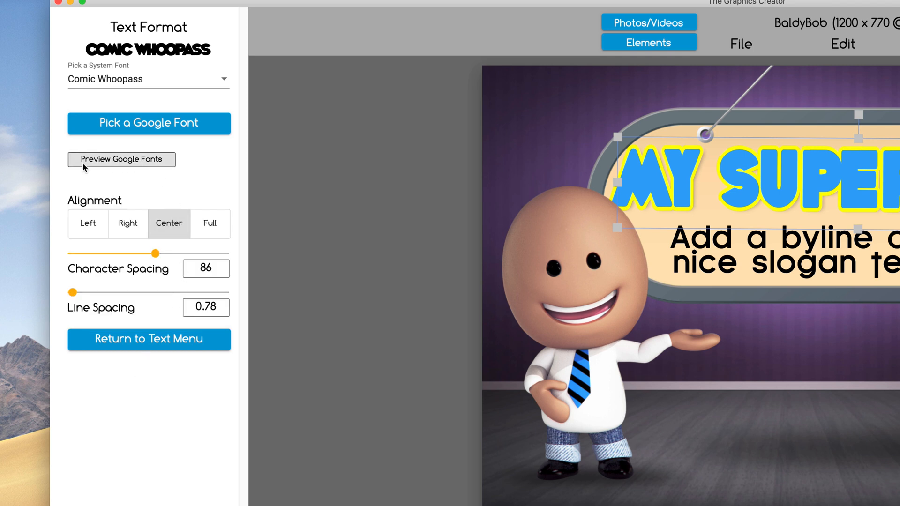
mouse_move(133, 163)
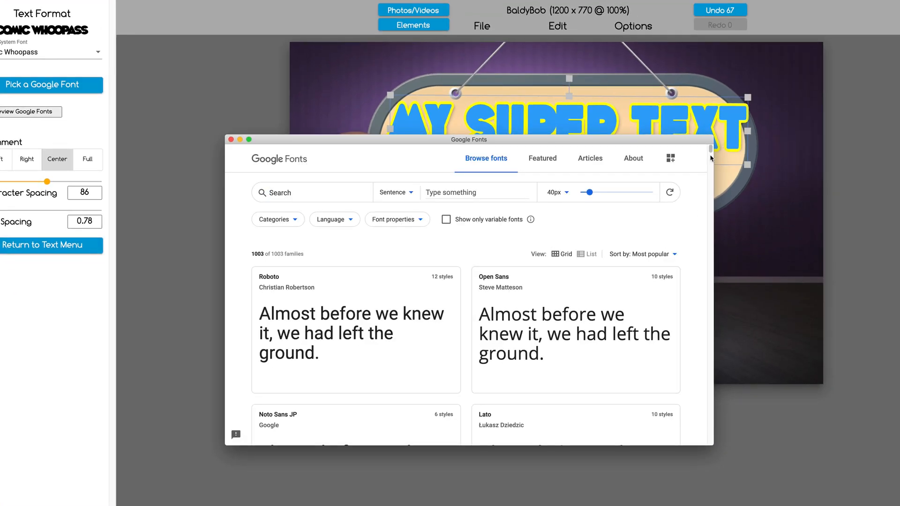
Step: Filter the Google Fonts previews to show only Handwriting fonts
scroll("down", 3)
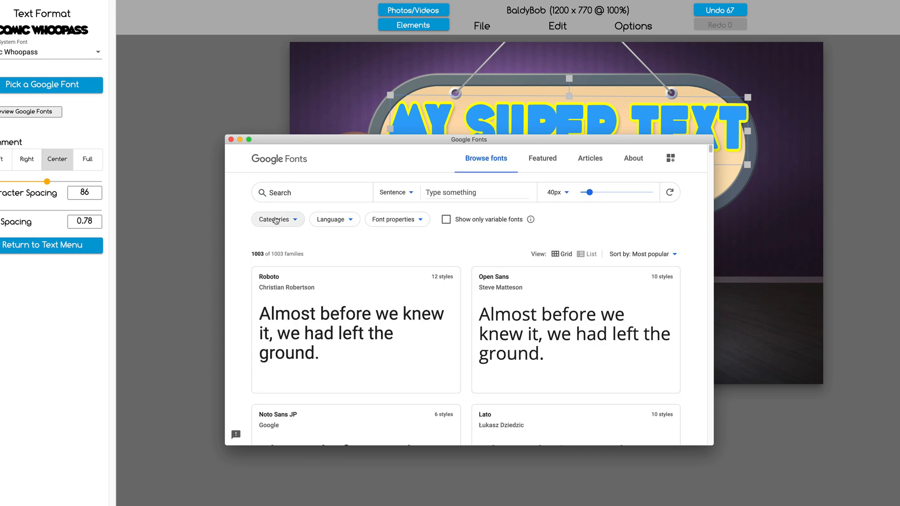
mouse_move(277, 223)
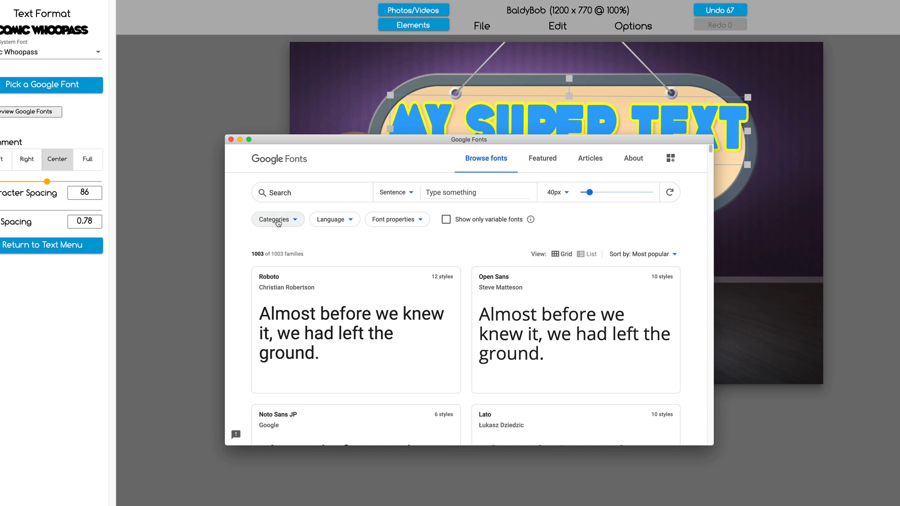
left_click(277, 219)
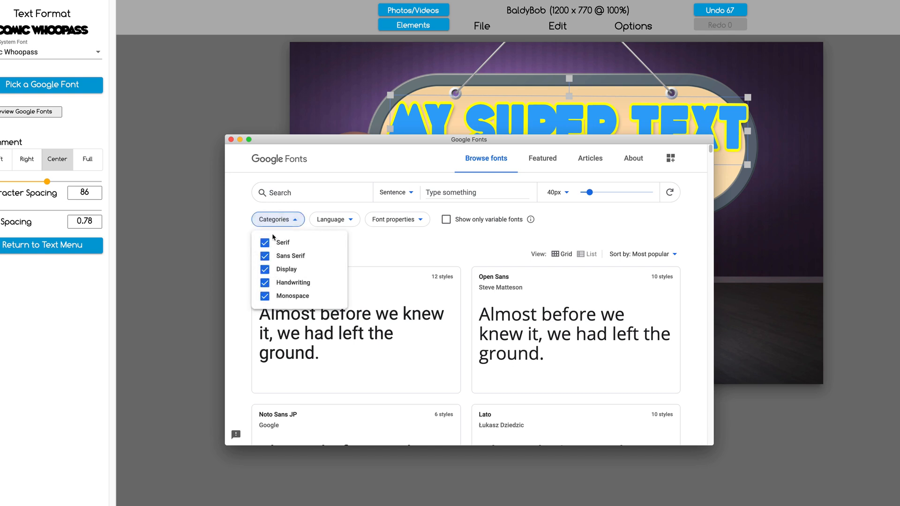
left_click(265, 256)
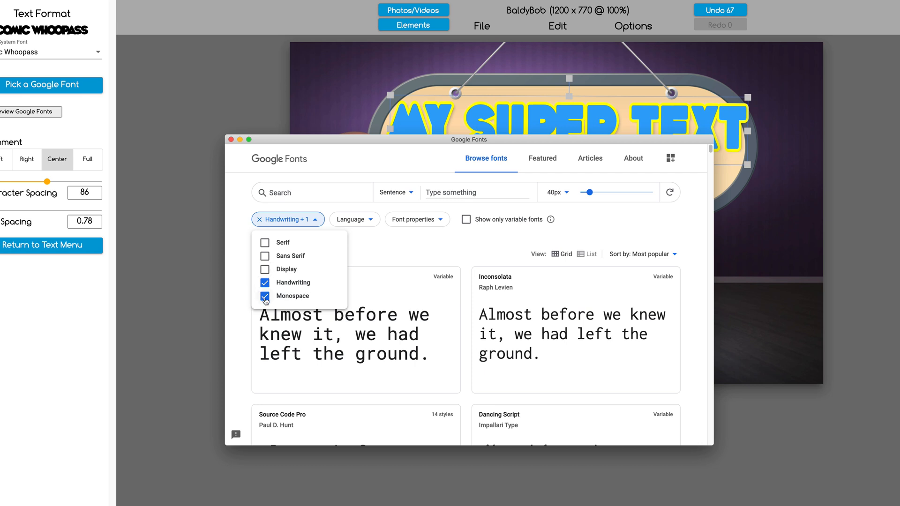
left_click(265, 296)
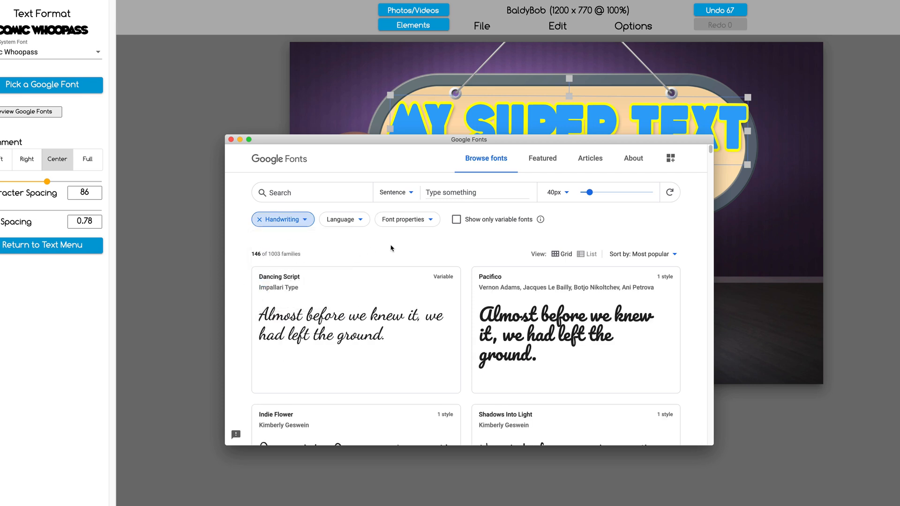
Step: Browse the handwriting previews to settle on Satisfy, then close the preview window
scroll("down", 3)
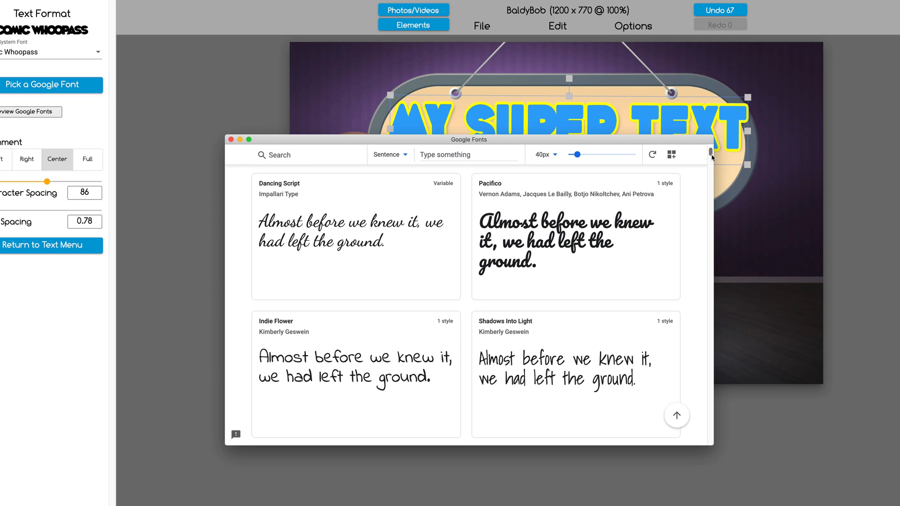
scroll("down", 3)
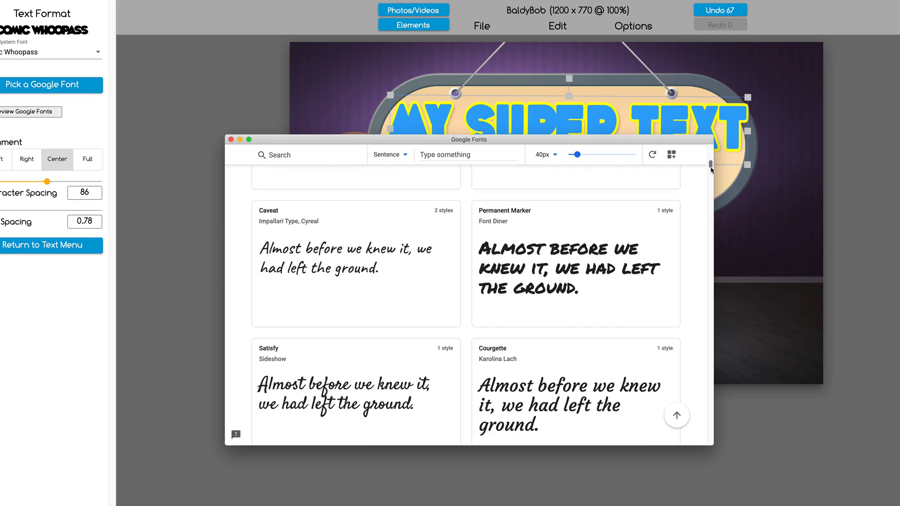
scroll("down", 3)
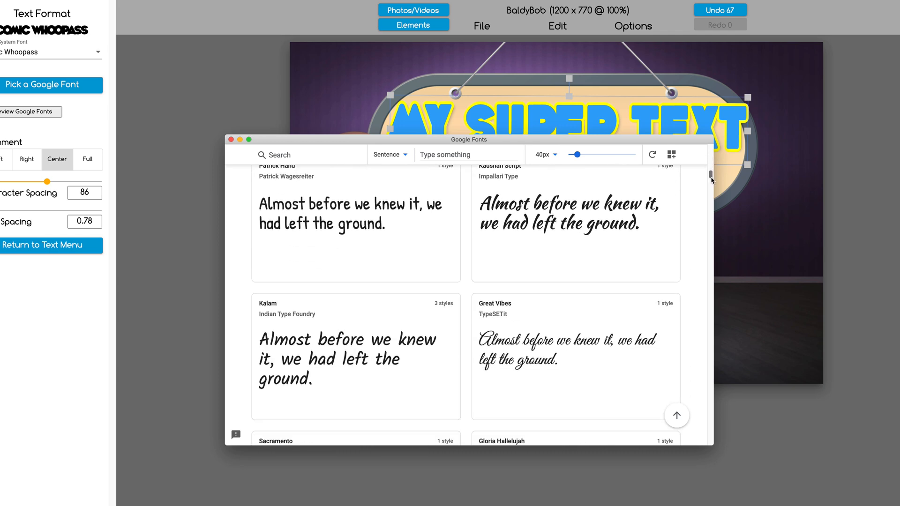
scroll("down", 3)
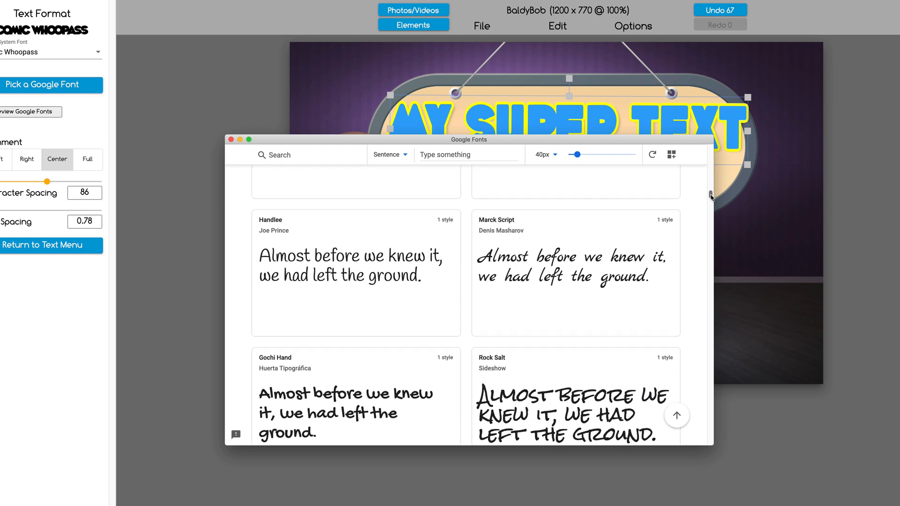
scroll("down", 3)
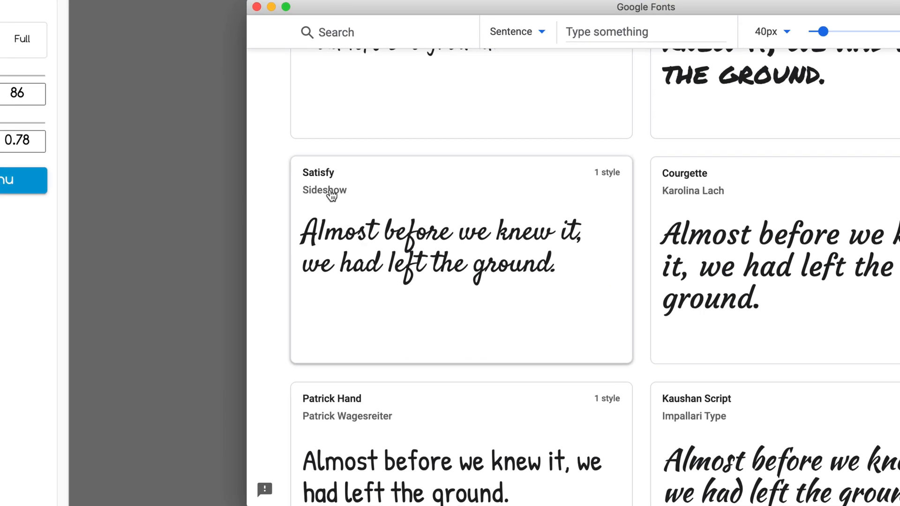
mouse_move(325, 182)
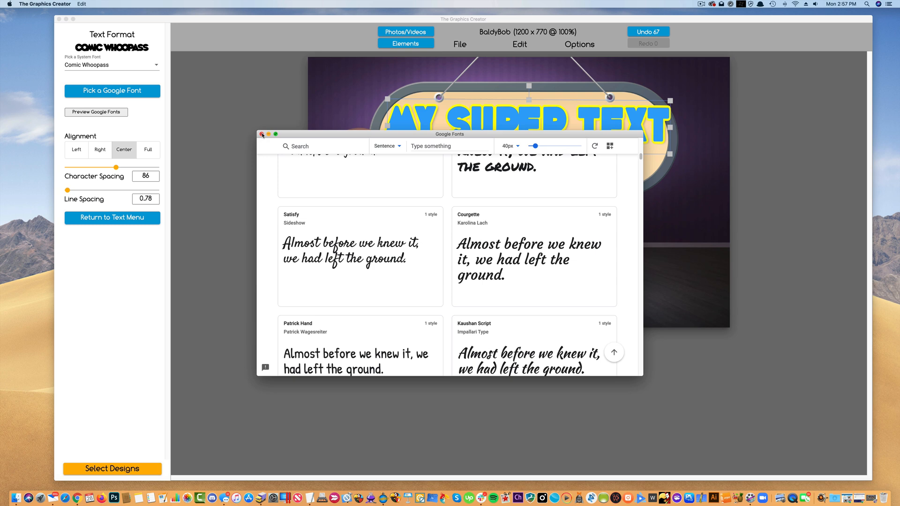
left_click(261, 134)
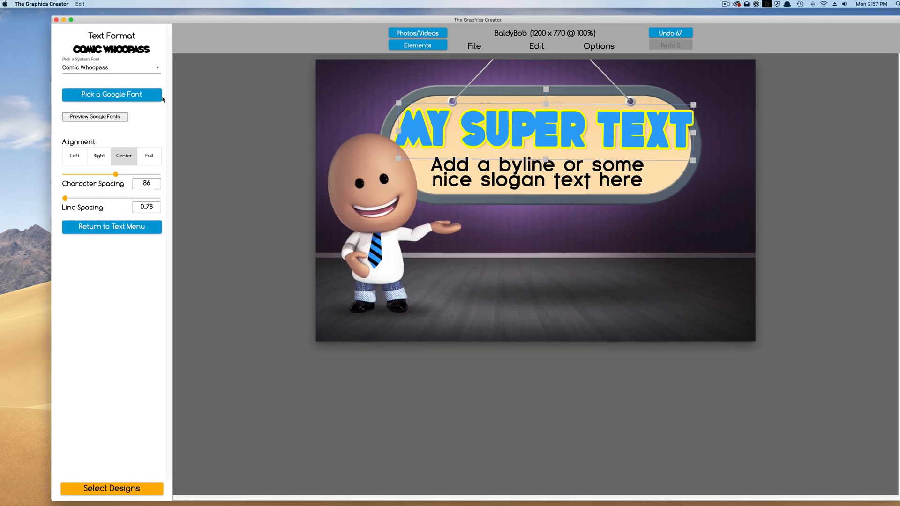
Step: Search the Google fonts for 'sat' and apply Satisfy to the title
left_click(112, 95)
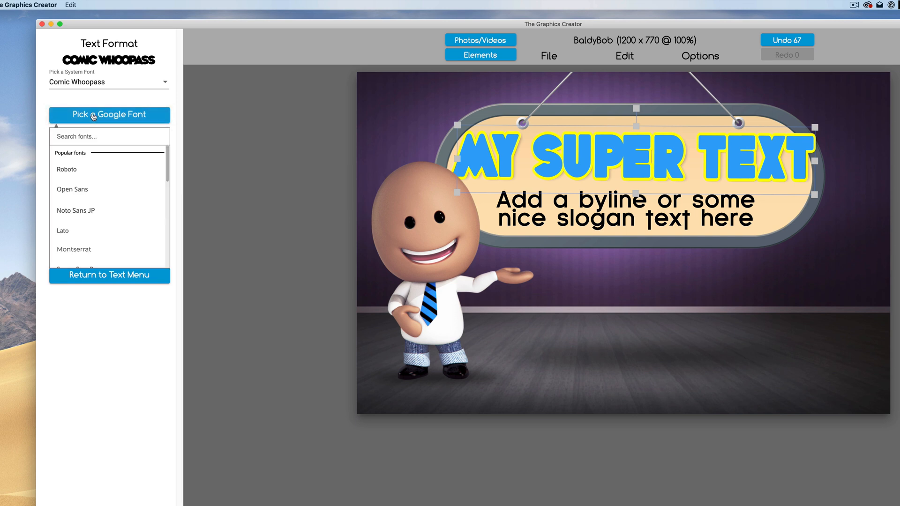
type("s")
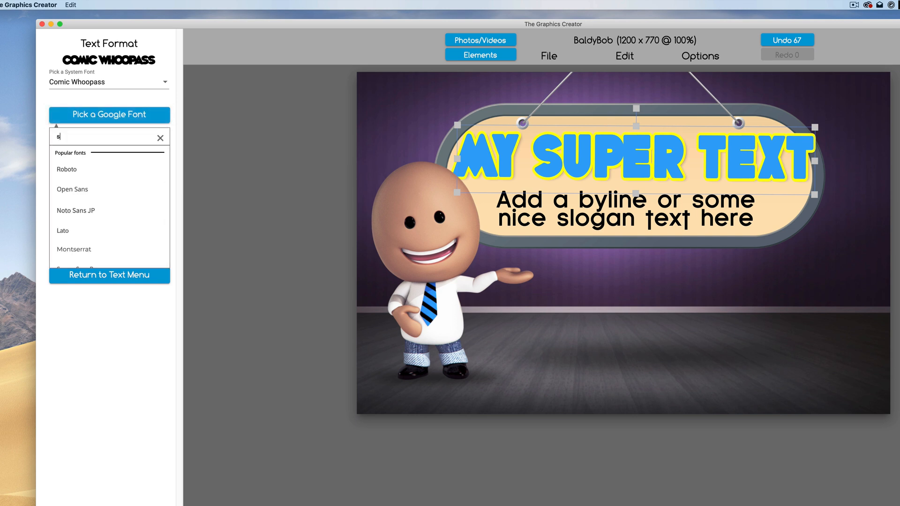
type("at")
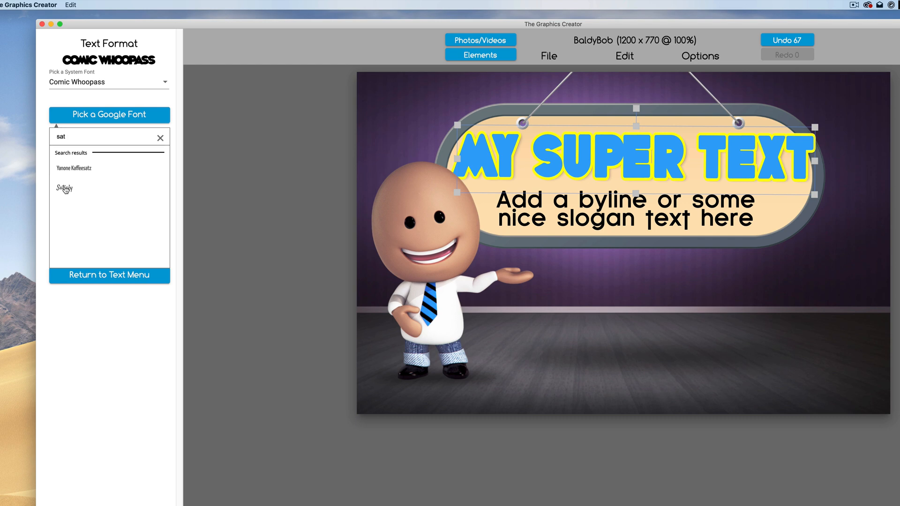
left_click(65, 188)
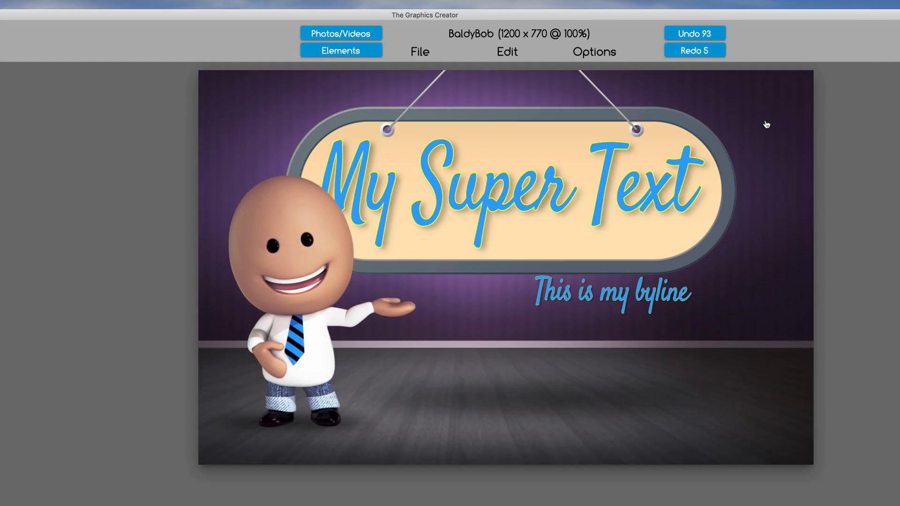
mouse_move(615, 195)
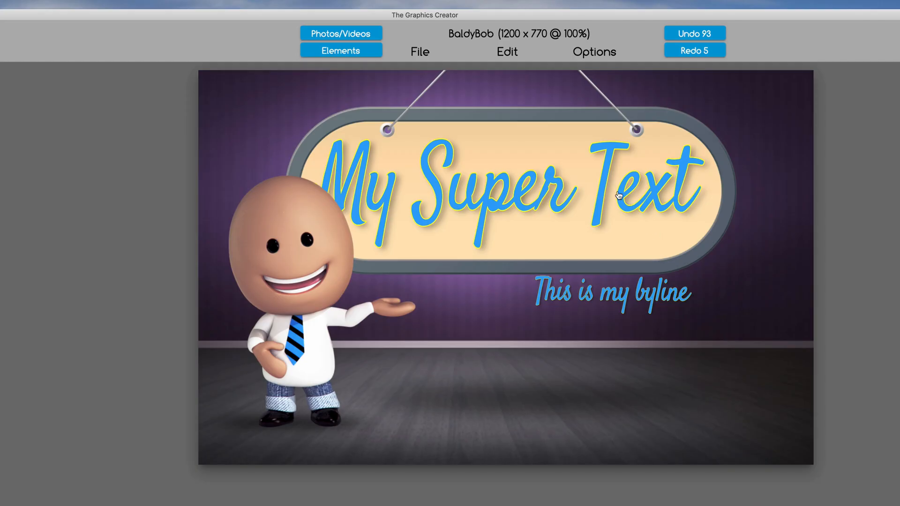
Step: Delete the script title from the sign and deselect everything
left_click(617, 196)
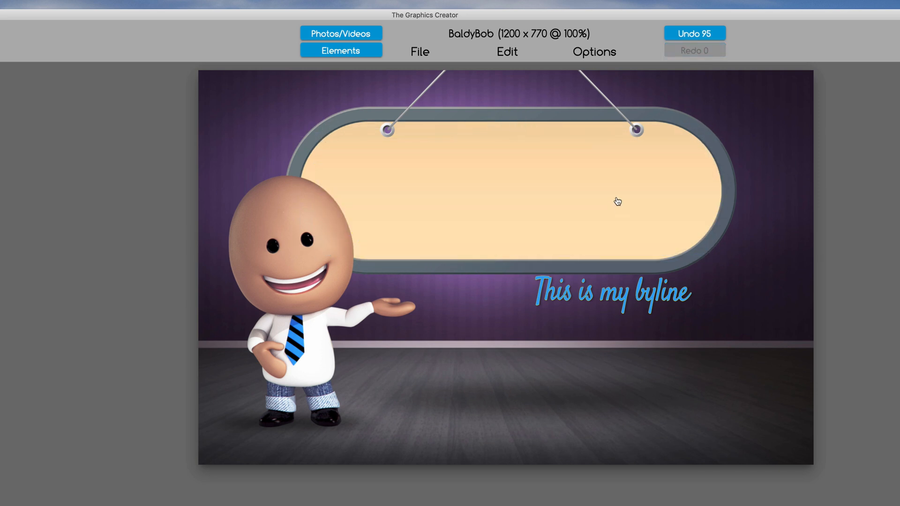
left_click(505, 51)
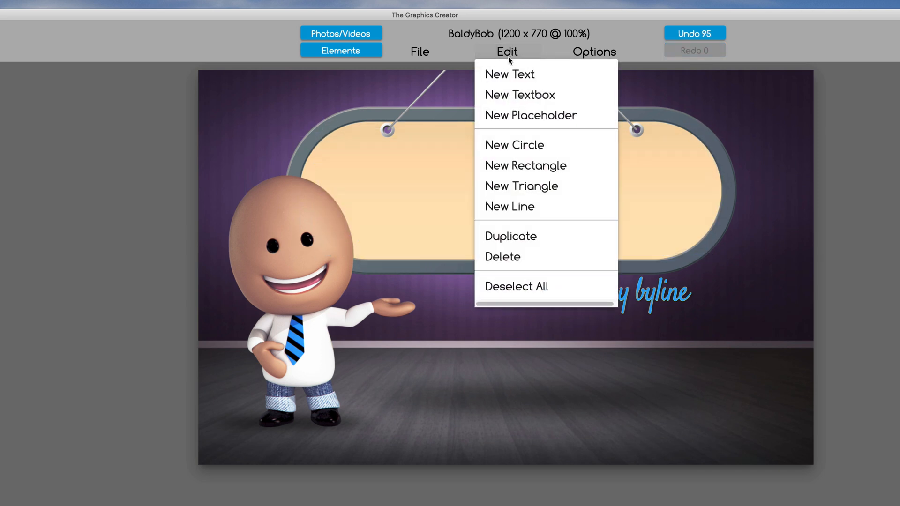
left_click(510, 75)
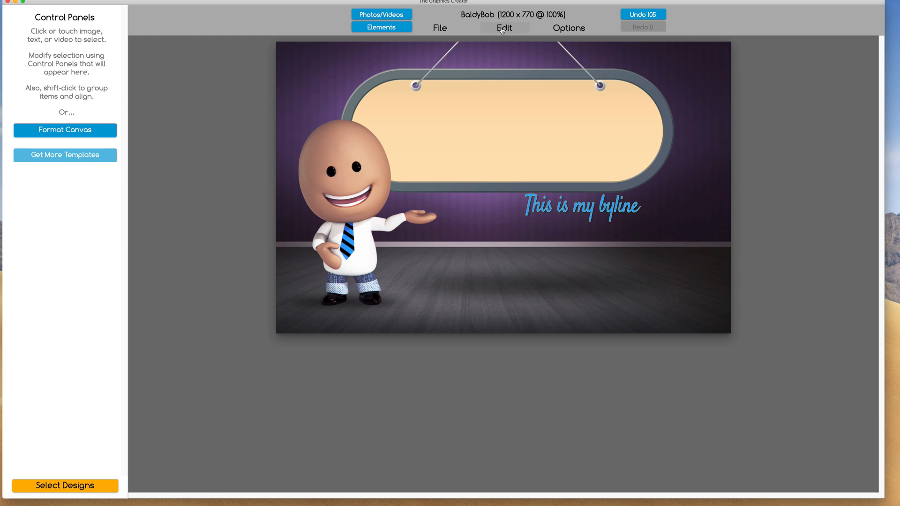
Step: Add a New Textbox set in Roboto with line spacing reduced to 0.85
left_click(501, 27)
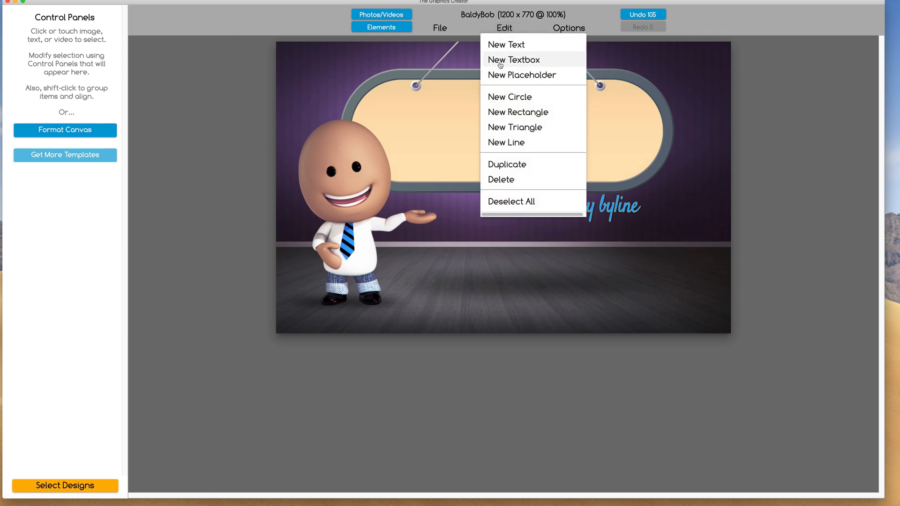
mouse_move(517, 61)
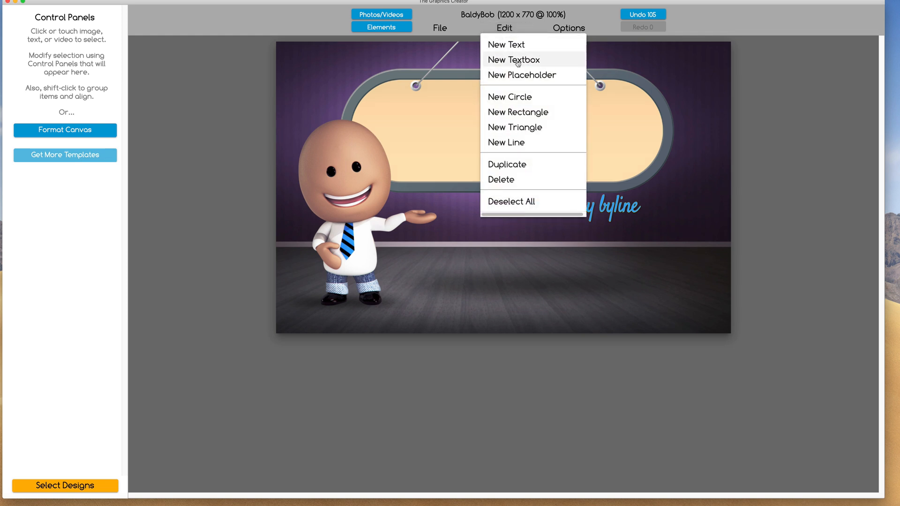
left_click(513, 60)
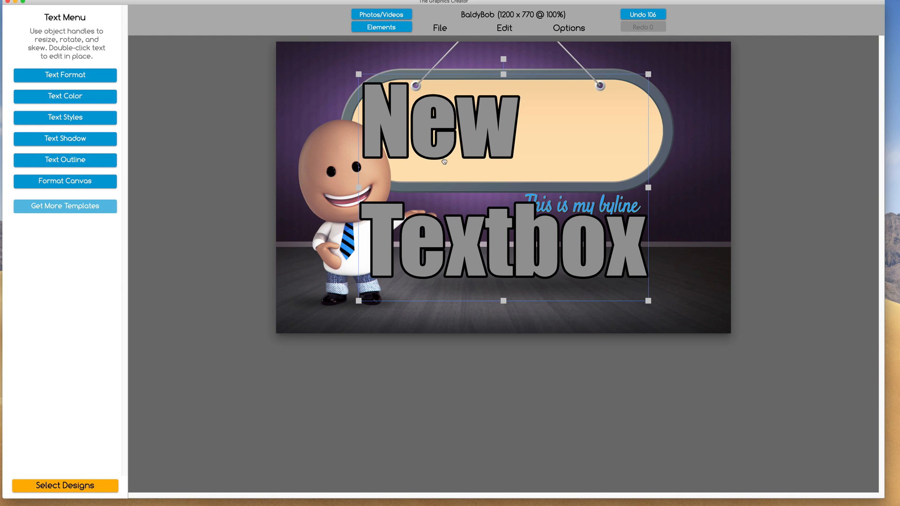
mouse_move(502, 221)
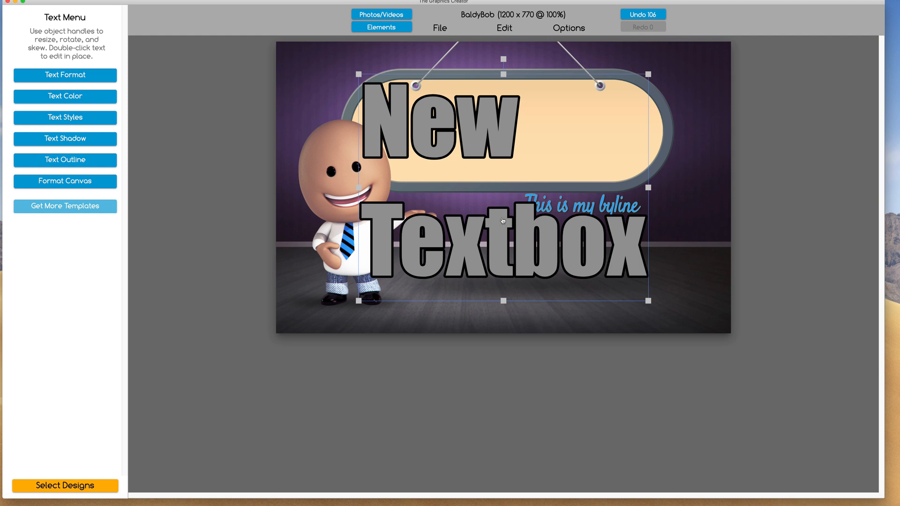
mouse_move(68, 96)
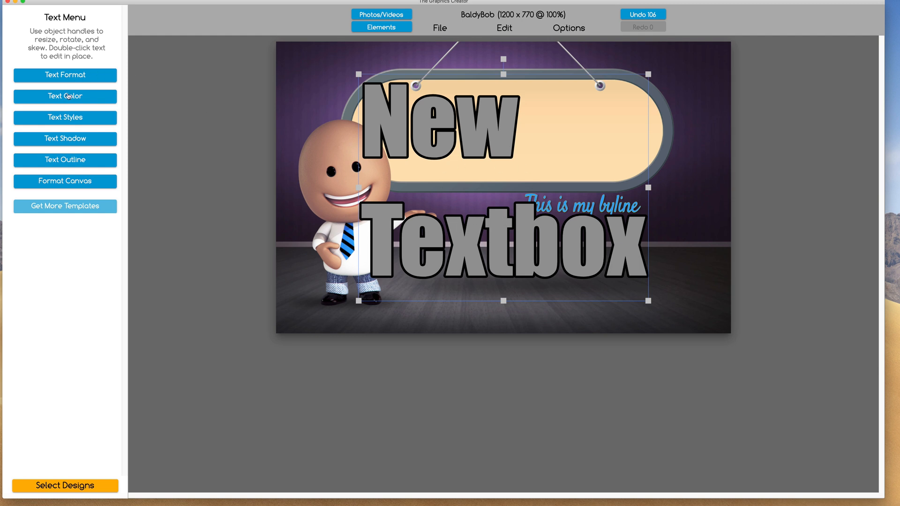
left_click(64, 96)
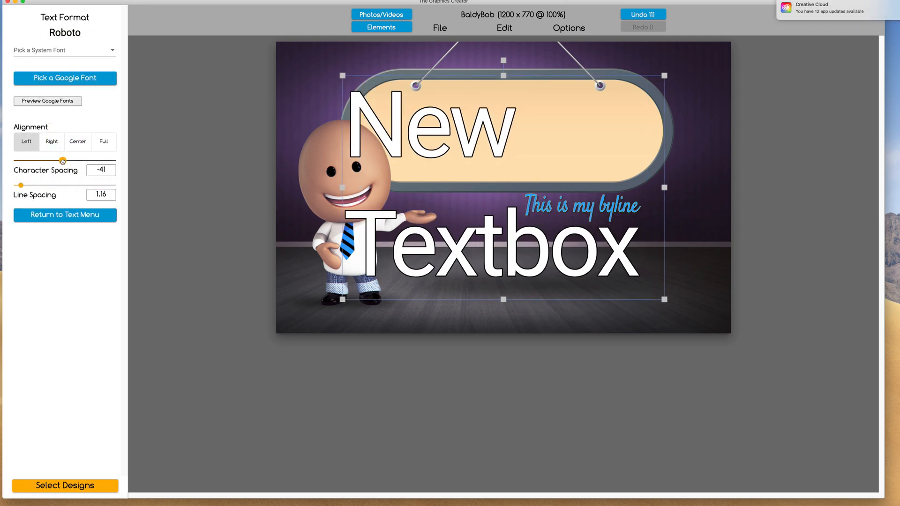
left_click_drag(18, 185, 16, 185)
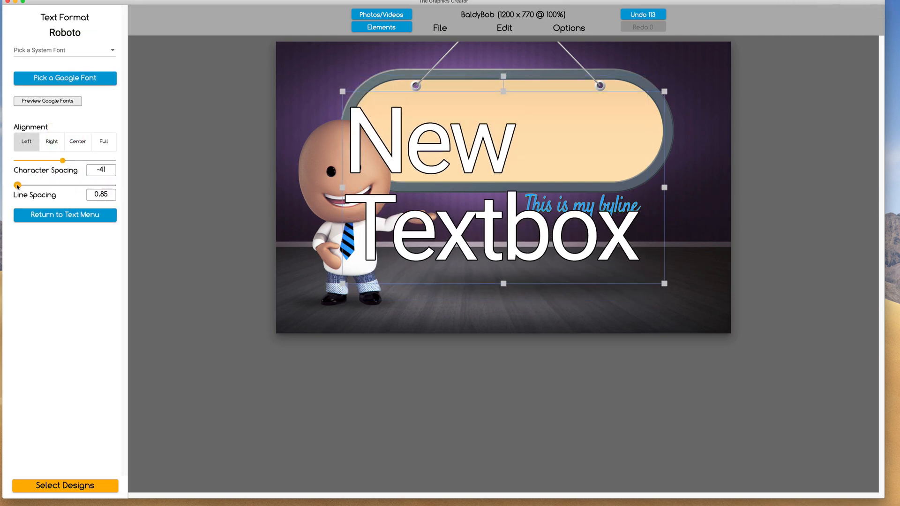
left_click(65, 214)
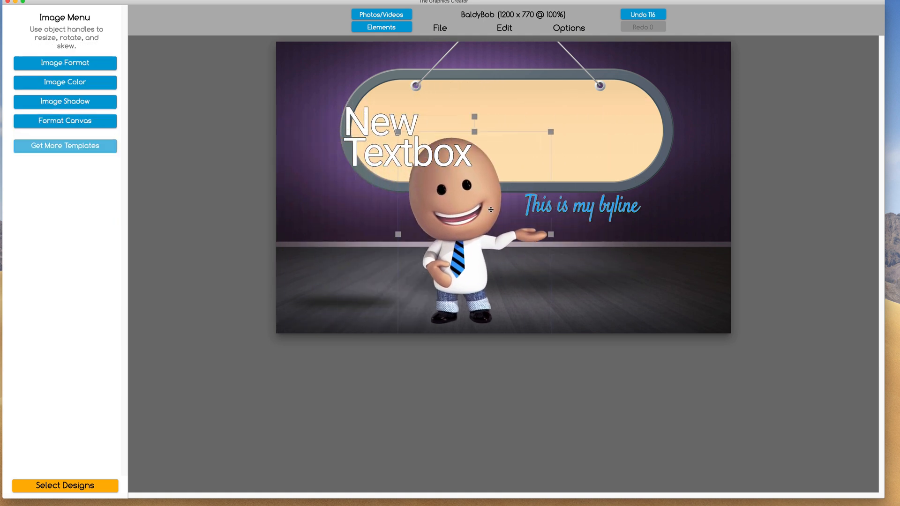
Step: Move the byline to the top-right corner, then return to the design after copying paragraphs
left_click(583, 205)
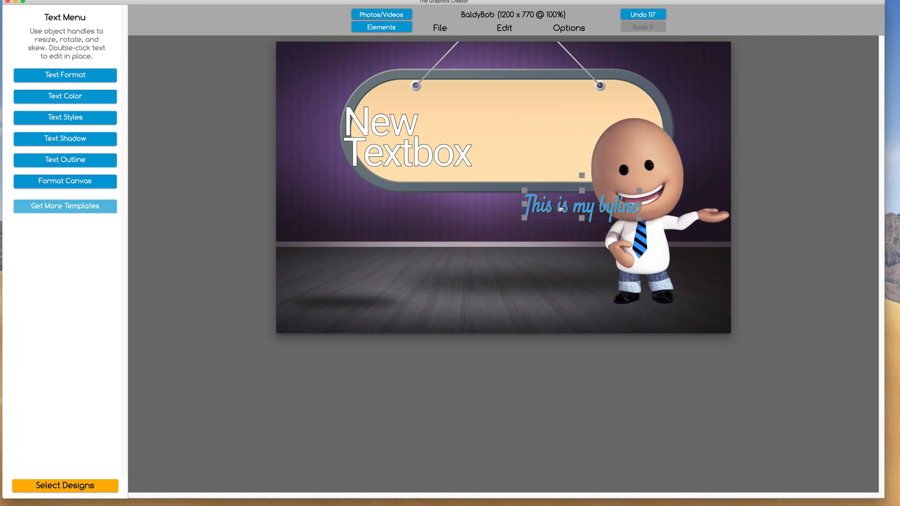
left_click_drag(577, 205, 648, 56)
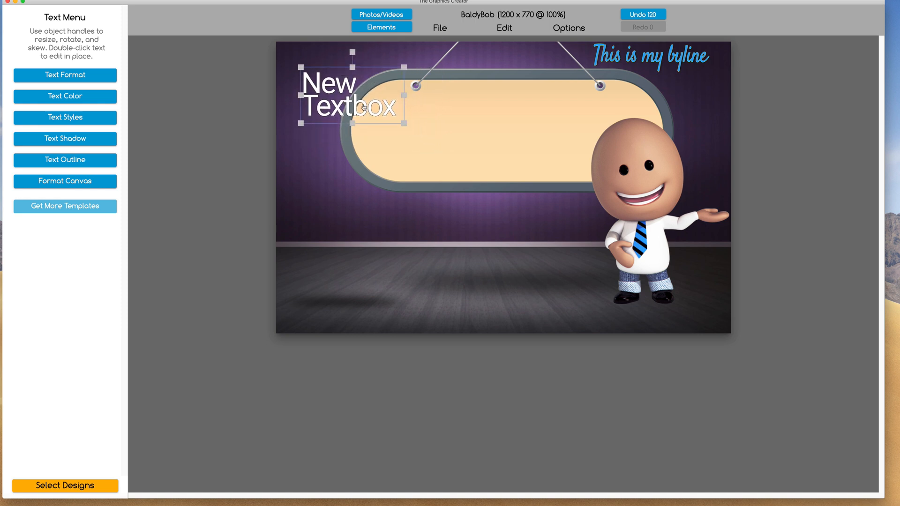
mouse_move(582, 109)
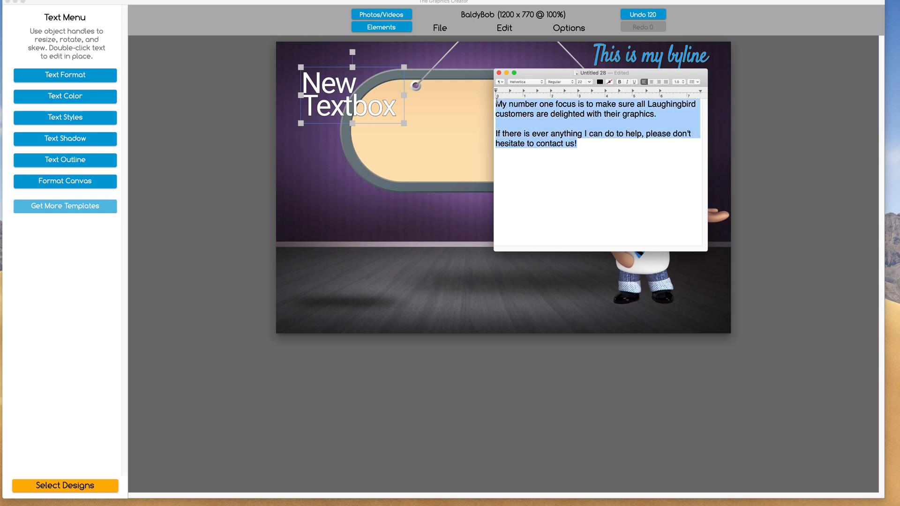
left_click(502, 72)
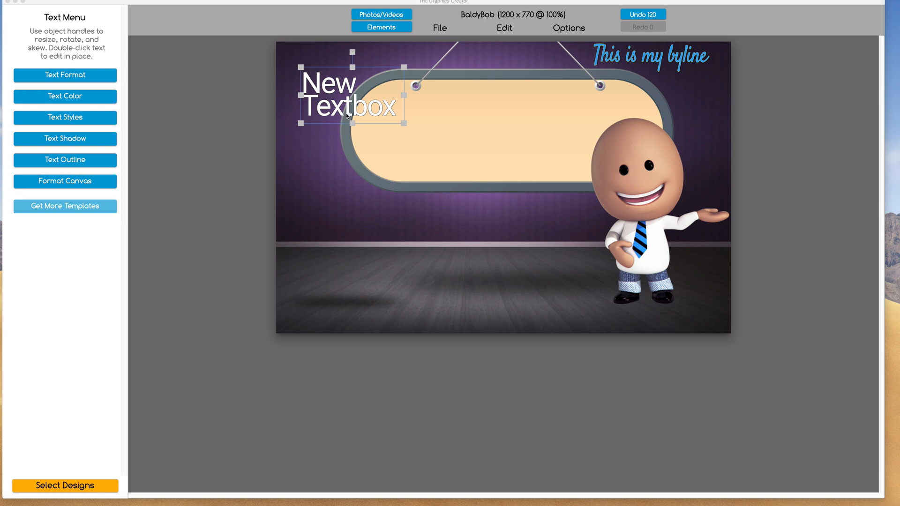
Step: Paste the two customer-care paragraphs into the textbox, fit it left of Baldy Bob, and select Bob
left_click(348, 109)
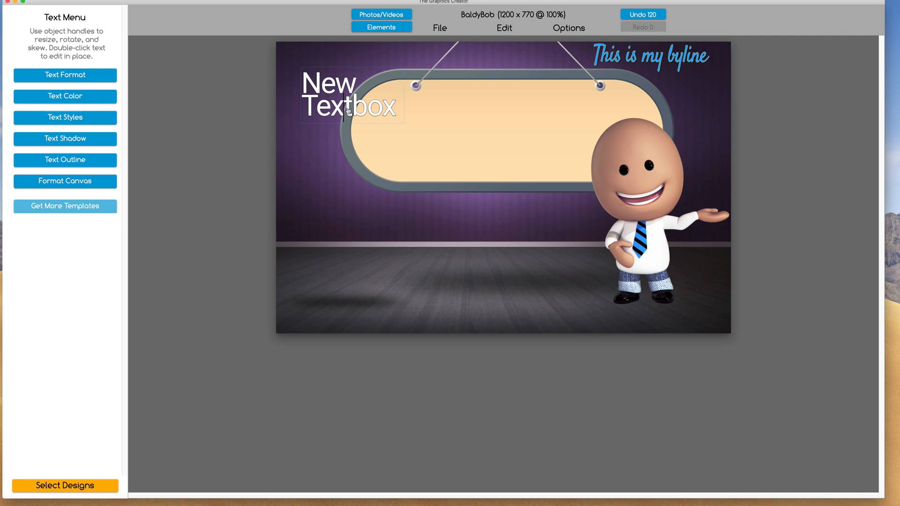
double_click(346, 109)
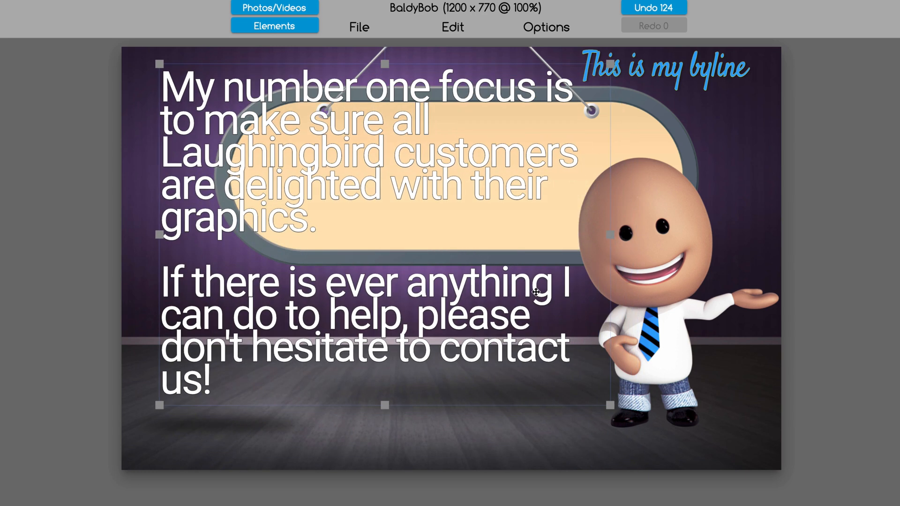
left_click_drag(537, 294, 597, 235)
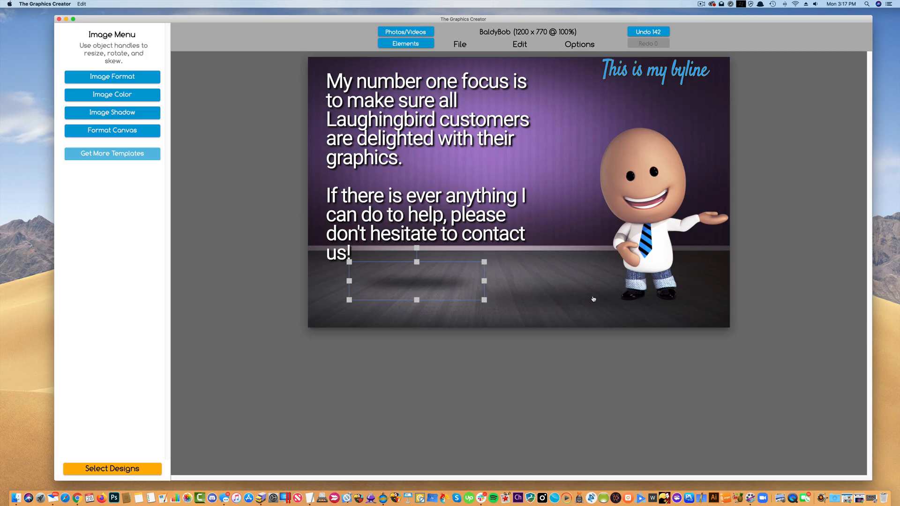
left_click(637, 183)
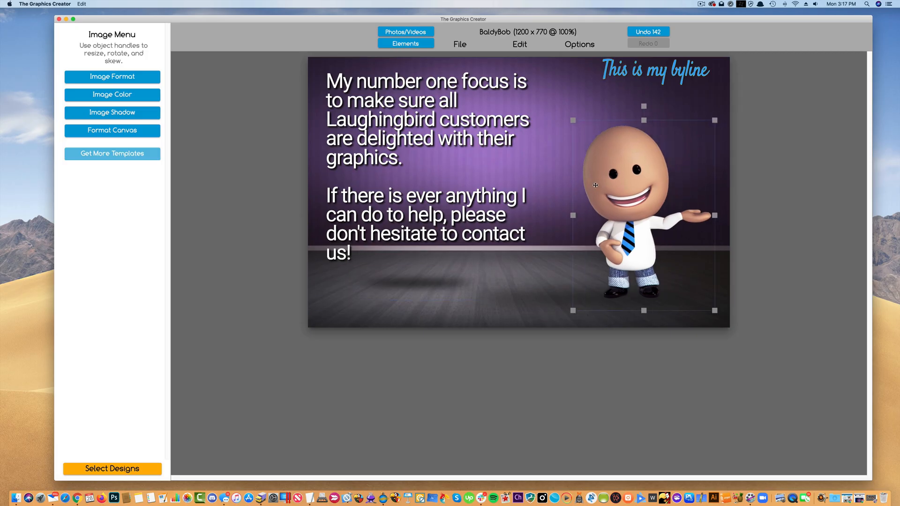